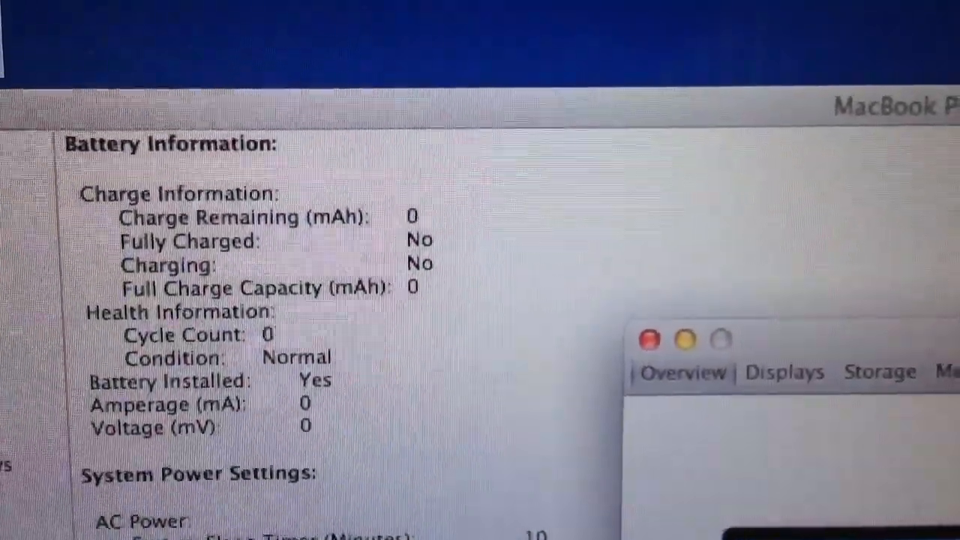
scroll("down", 3)
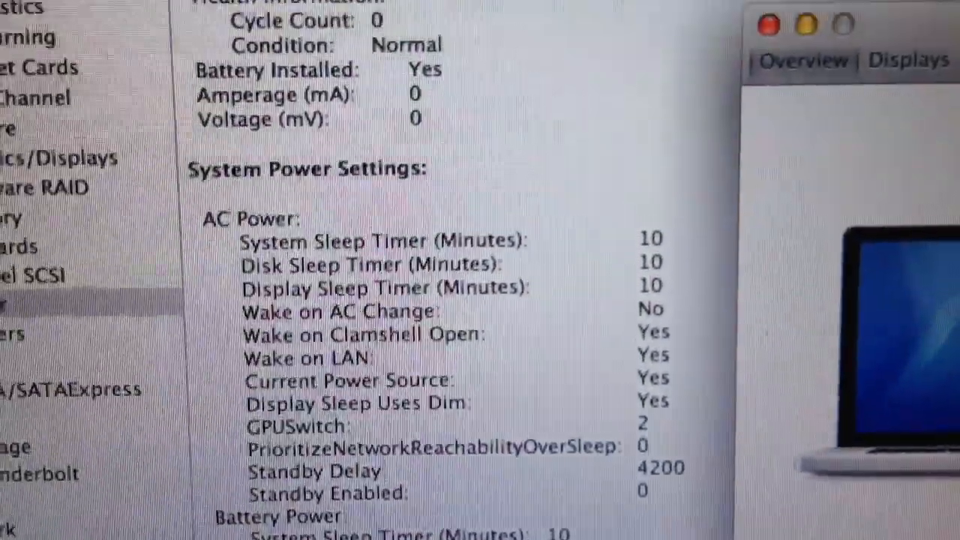